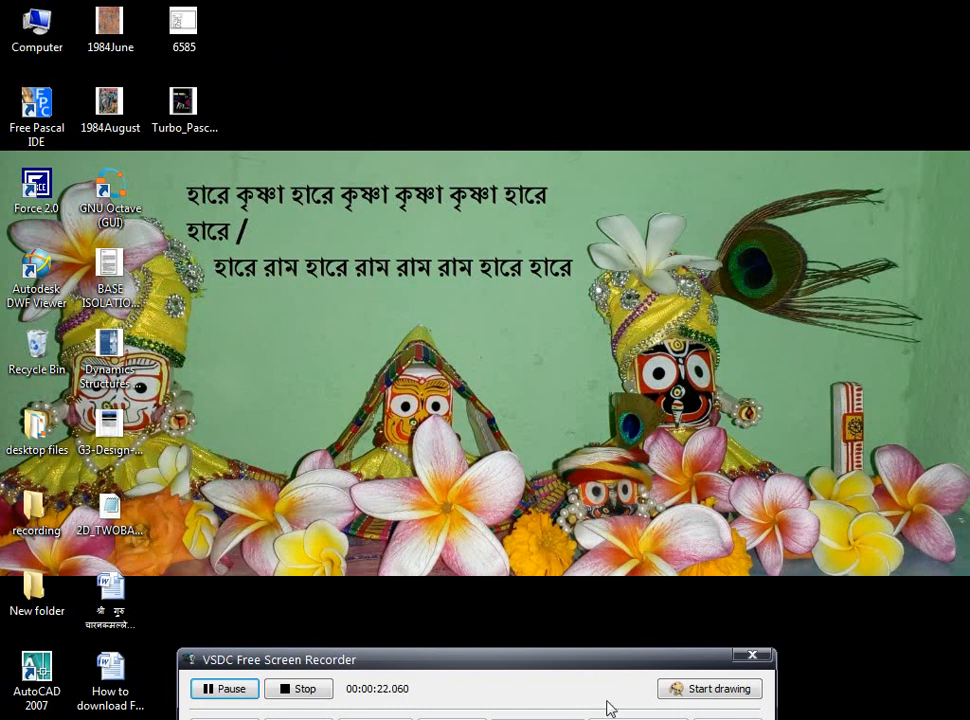
Browse from Computer into local disc E and the OPENSEES output subfolder.
double_click(36, 24)
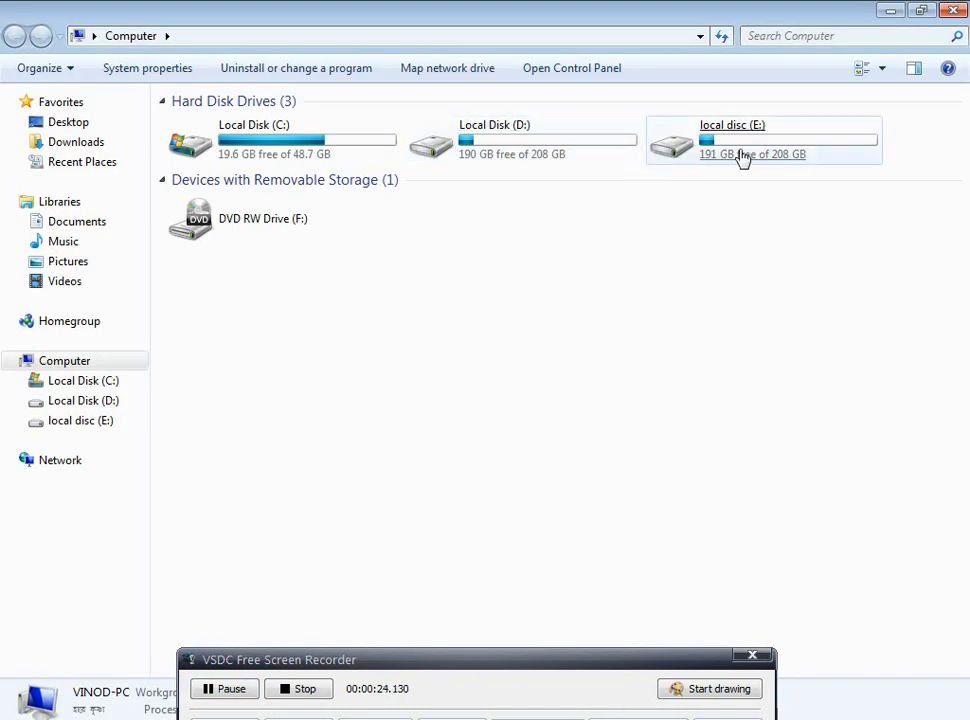
double_click(732, 140)
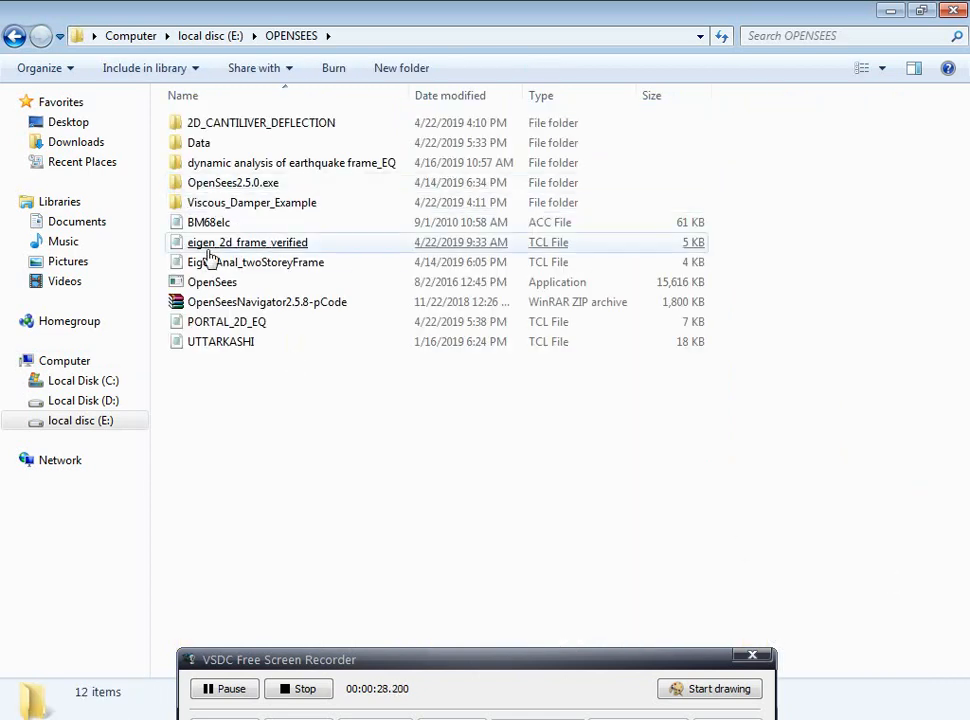
double_click(252, 202)
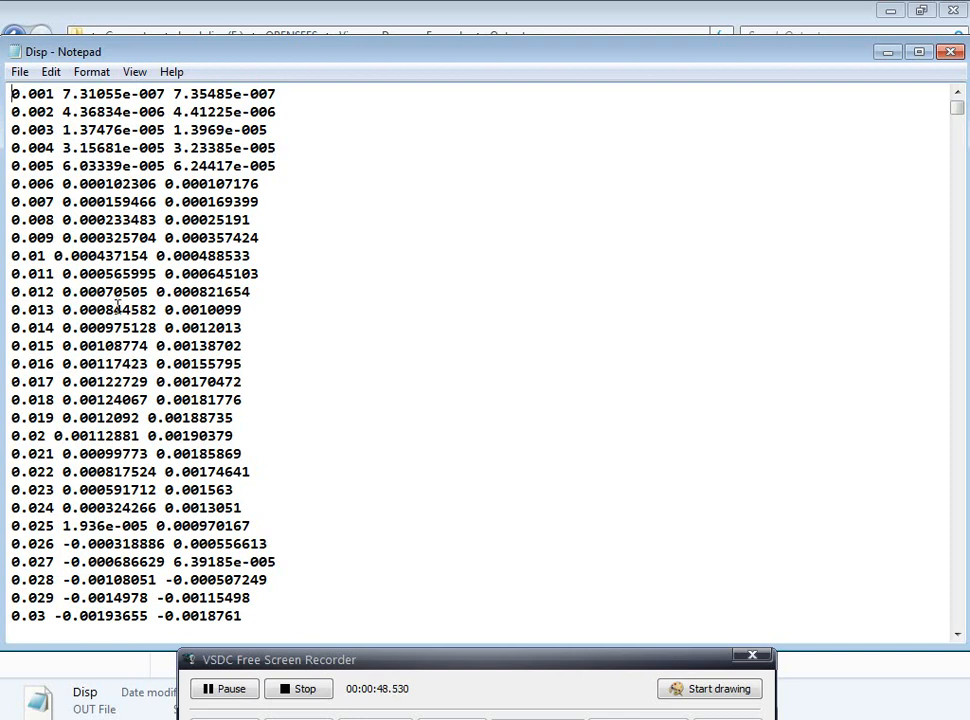
mouse_move(232, 500)
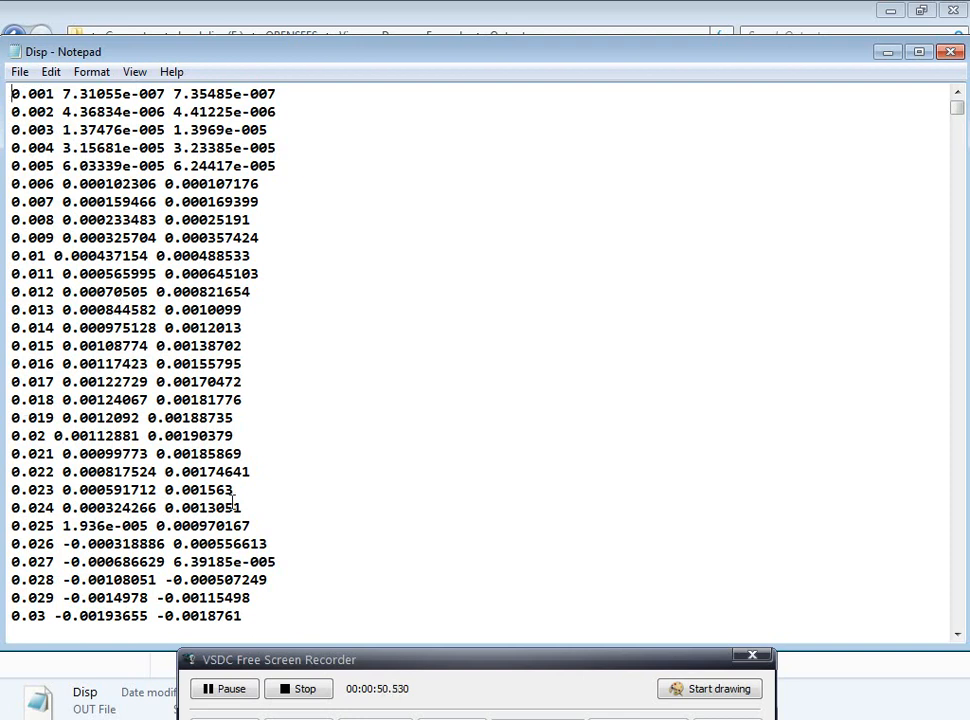
mouse_move(284, 496)
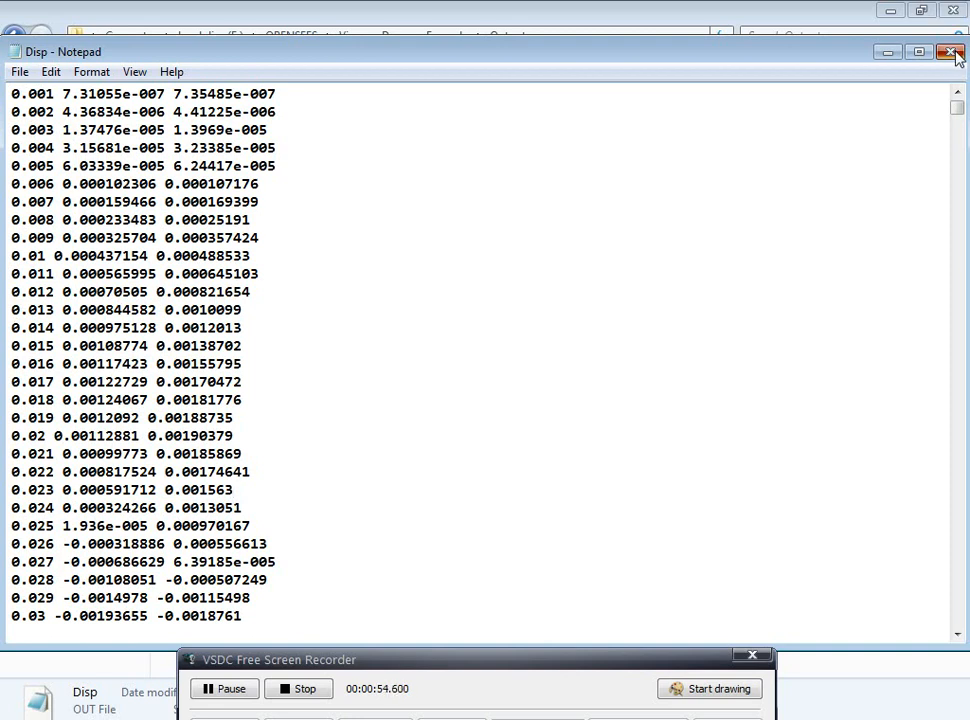
Close the Disp.out file after reviewing its time and response columns.
left_click(950, 52)
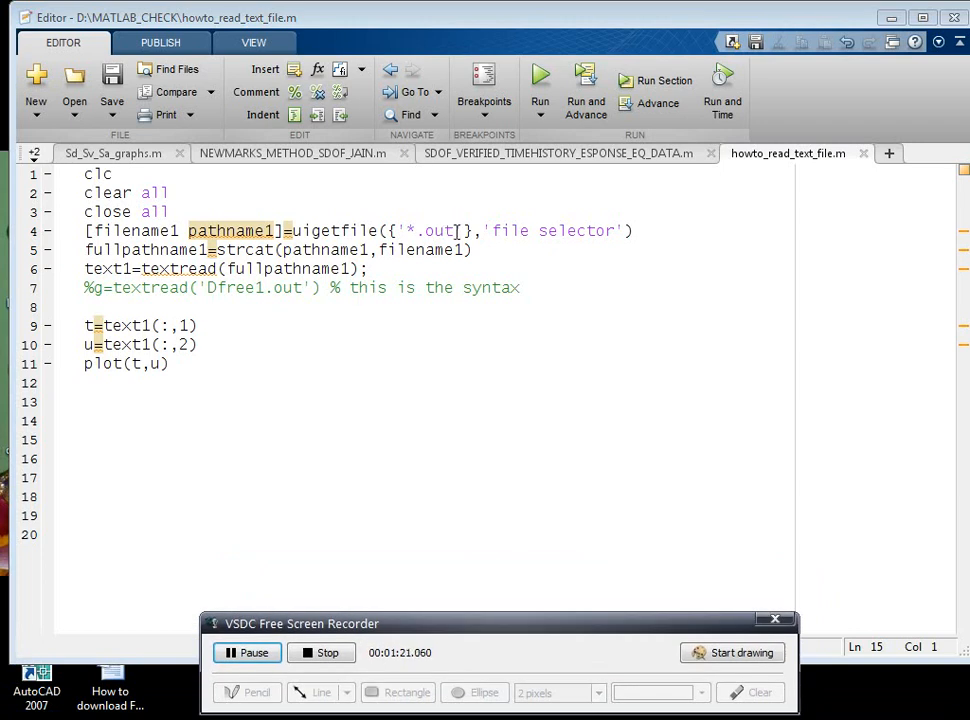
double_click(440, 232)
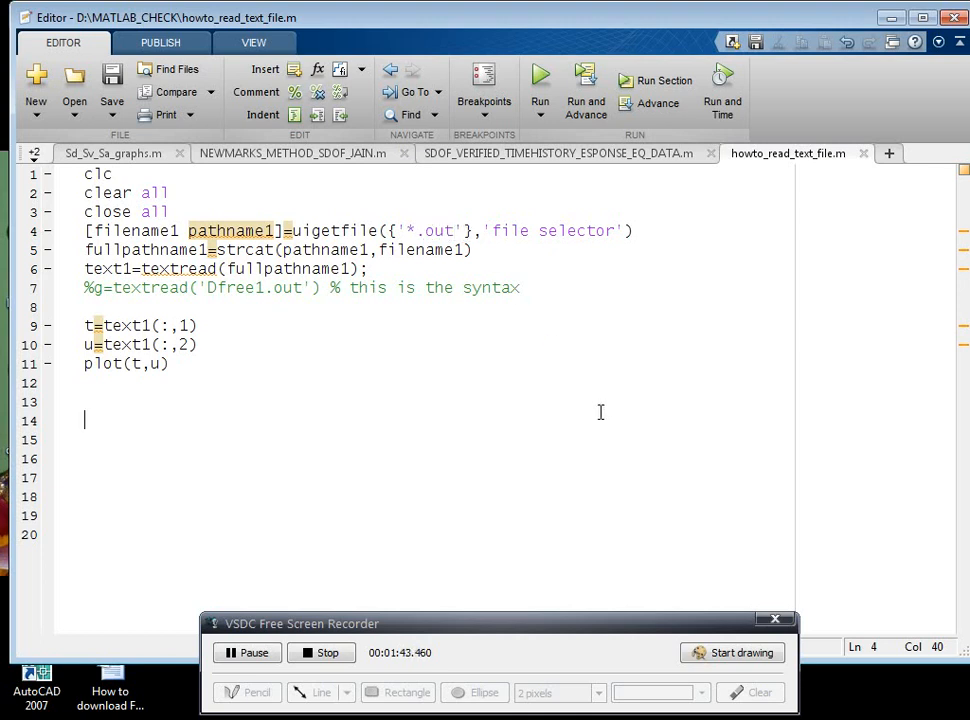
Add a line assigning u1 from a textread of the file's third column.
left_click(196, 344)
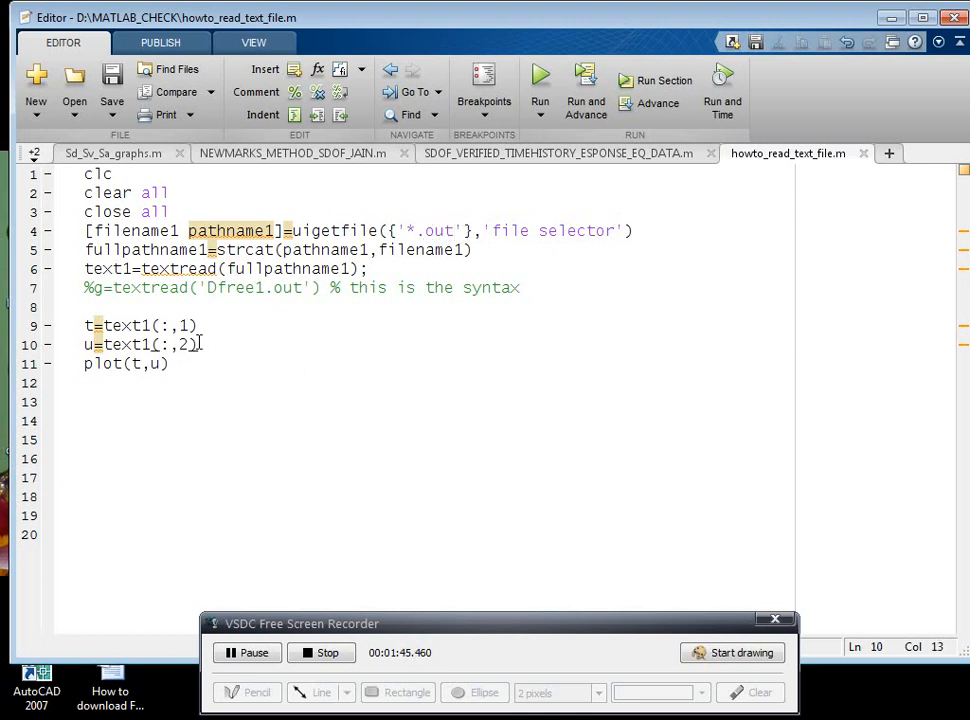
key("enter")
type("u1")
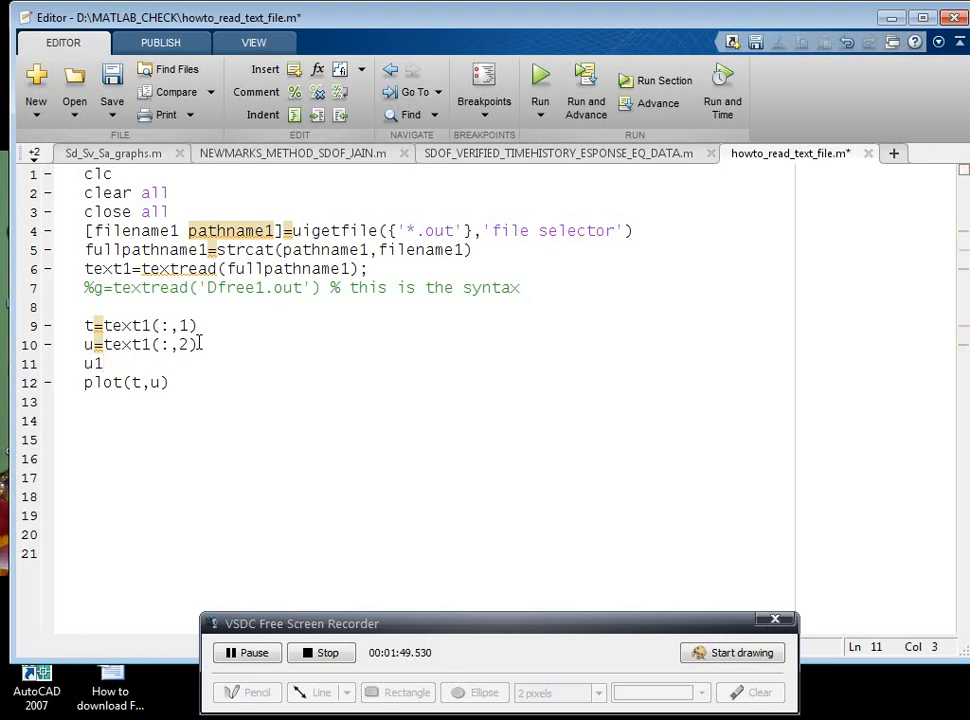
type("=tex")
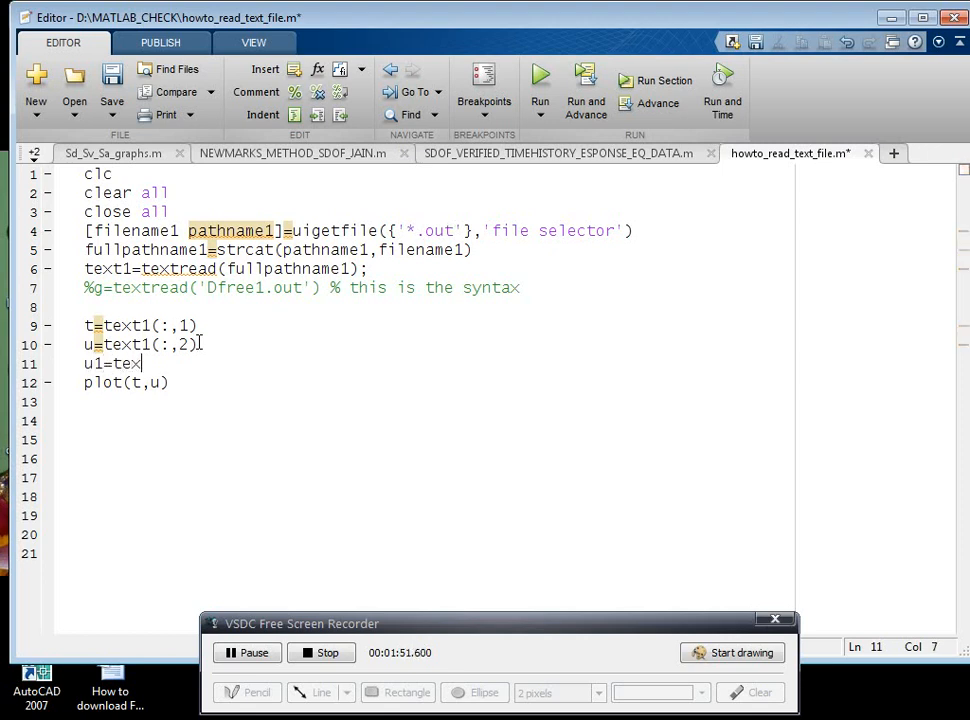
type("t(")
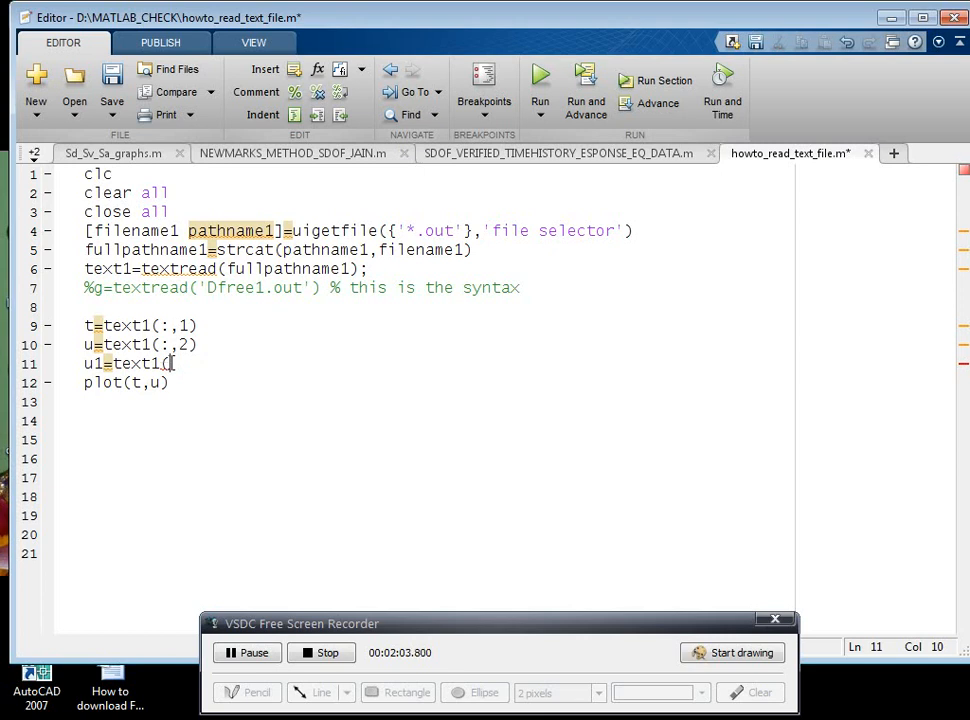
type("(")
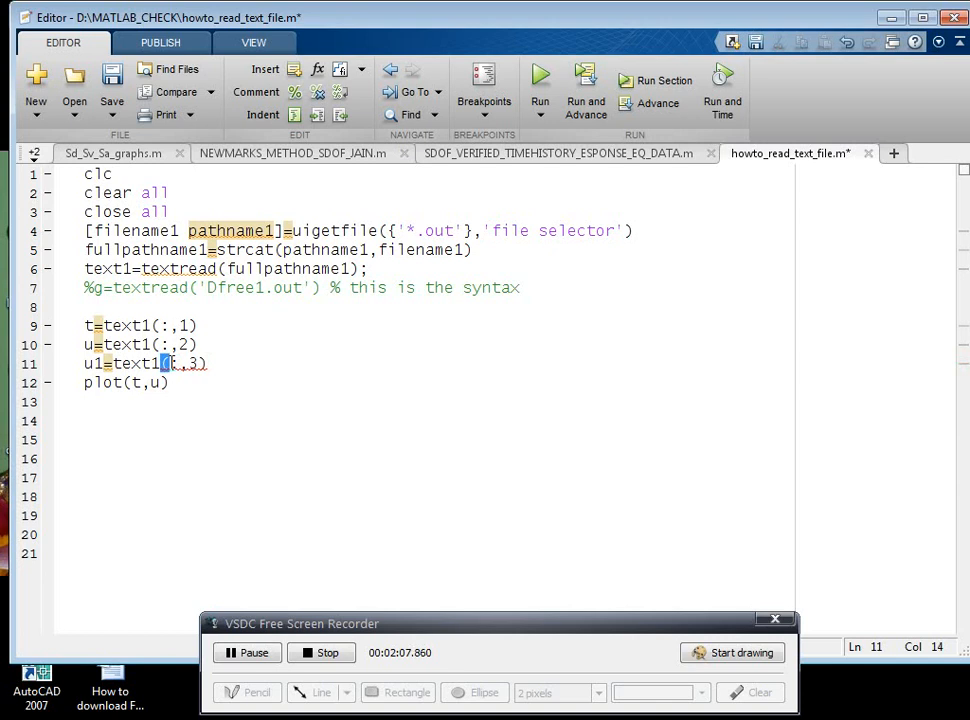
left_click(204, 436)
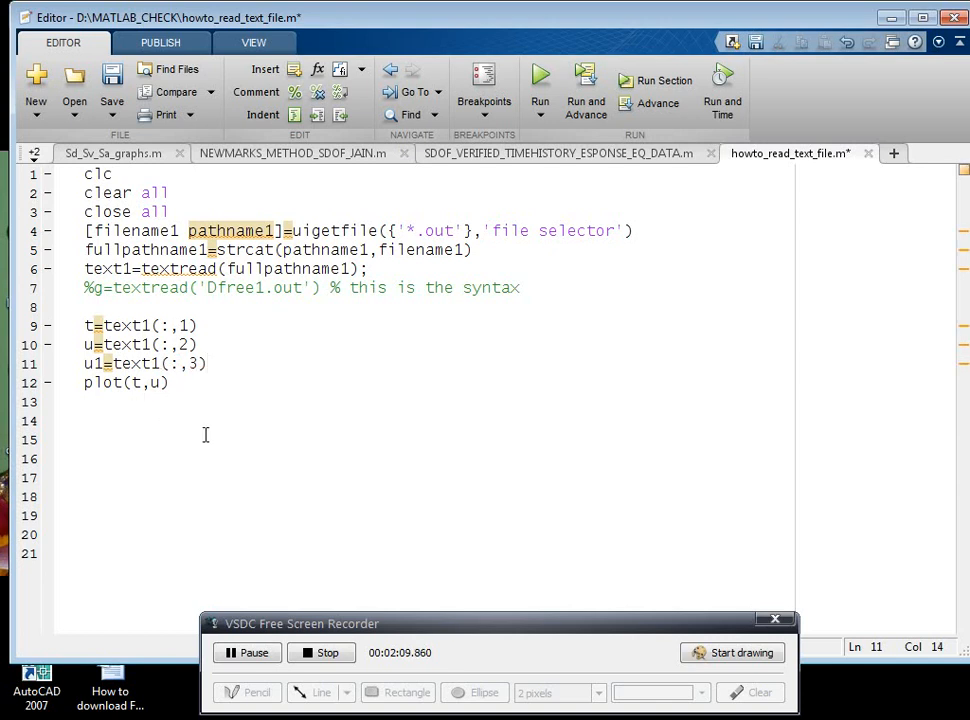
Extend the plot call to plot(t,u,t,u1,'y') so u1 draws in yellow.
left_click(158, 384)
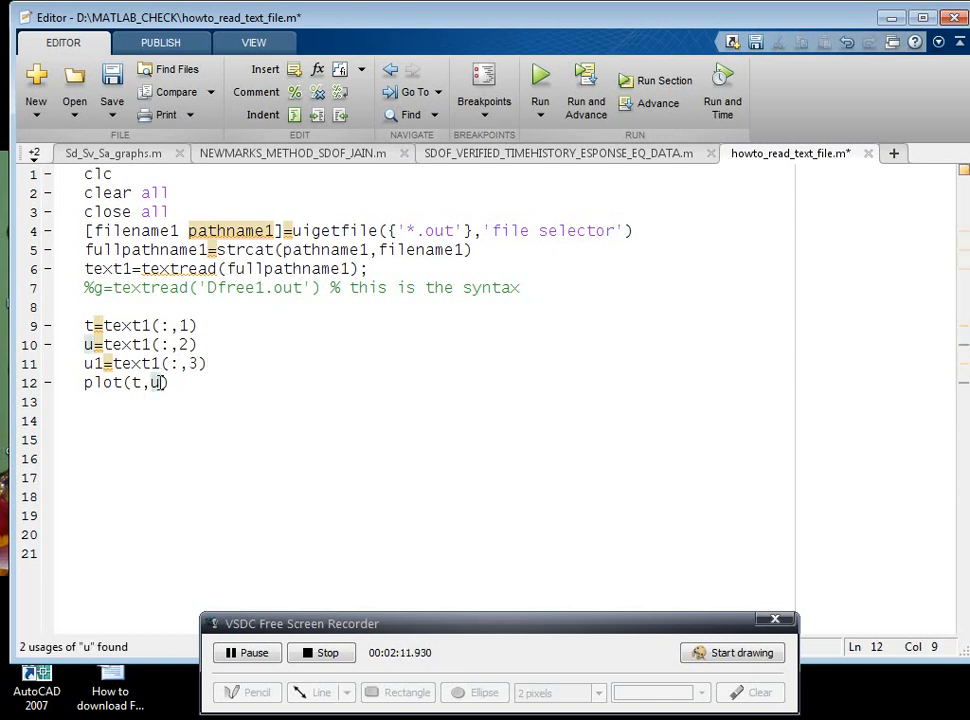
type(",t,")
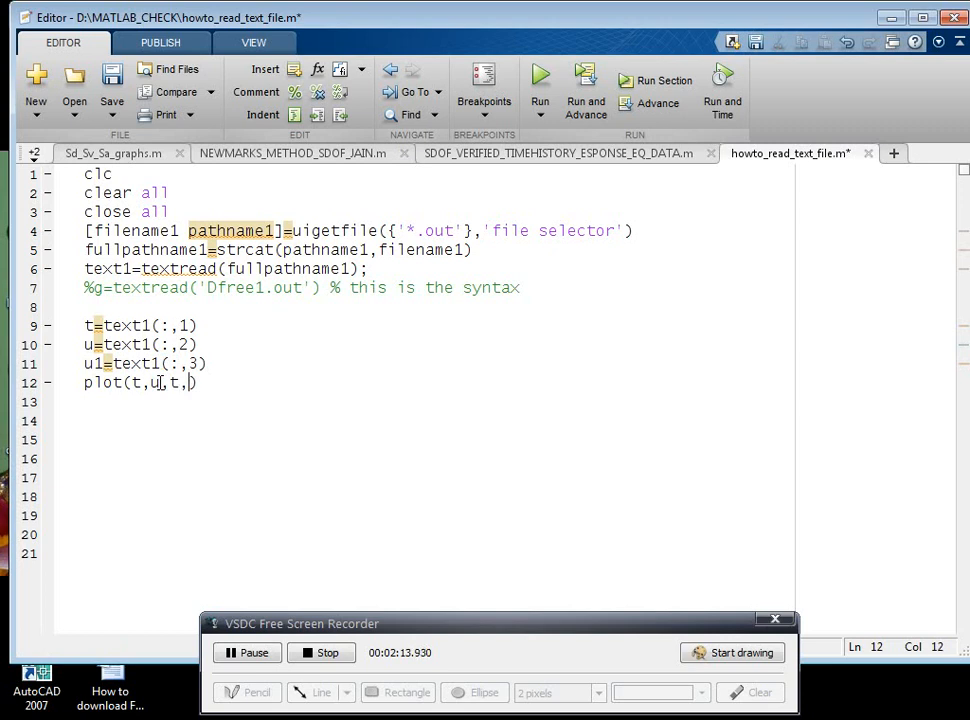
type("u")
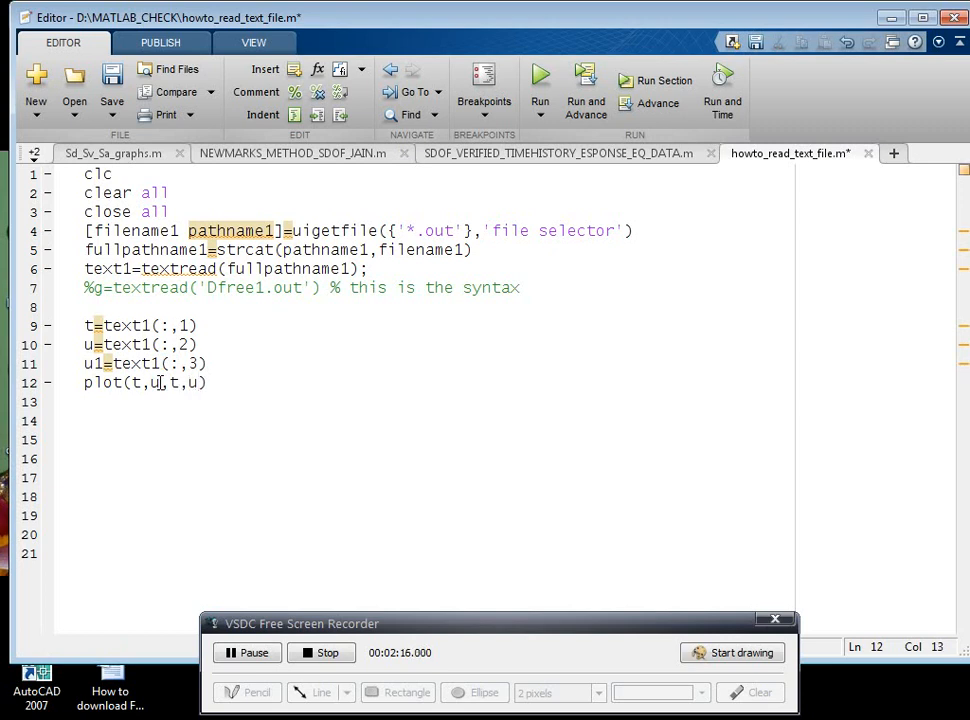
type("1,")
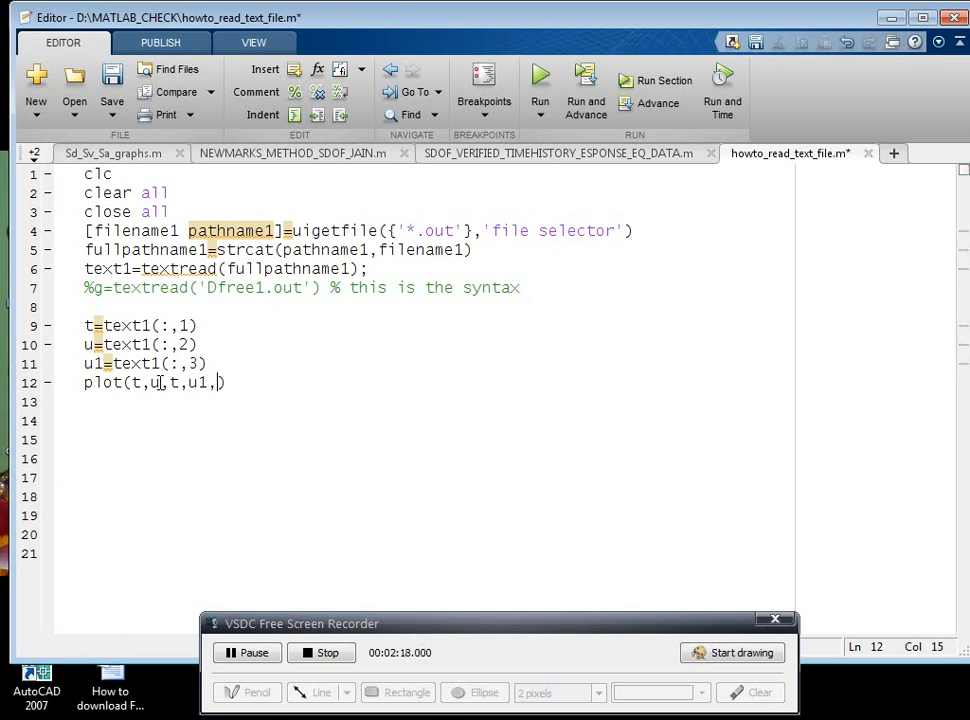
type("'y")
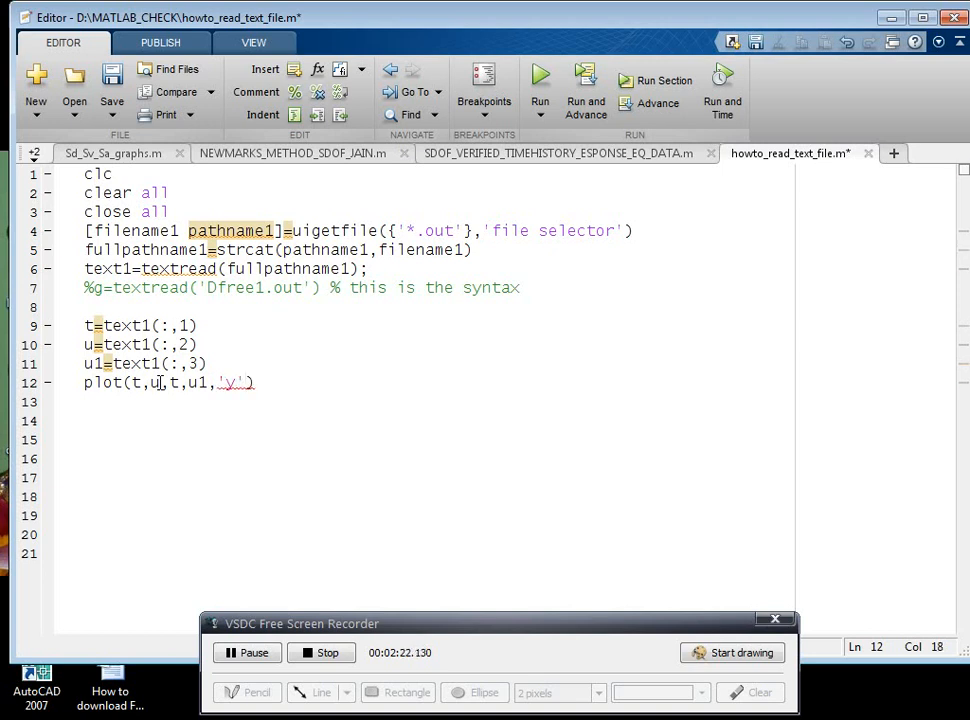
left_click(84, 440)
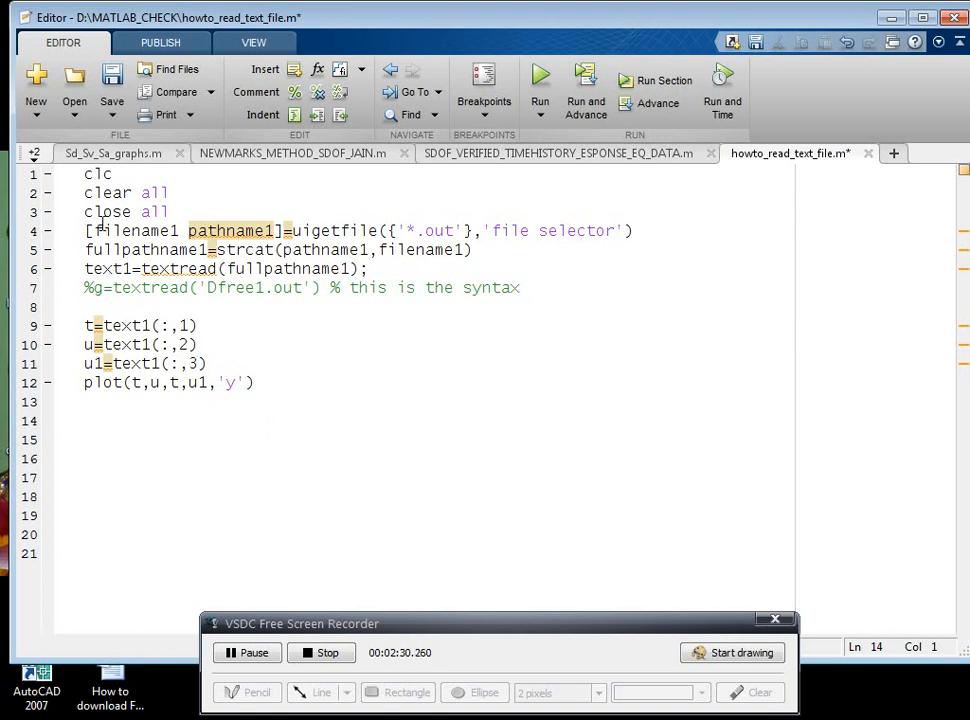
Review the uigetfile and textread lines before adding a colour for the first curve.
left_click(88, 420)
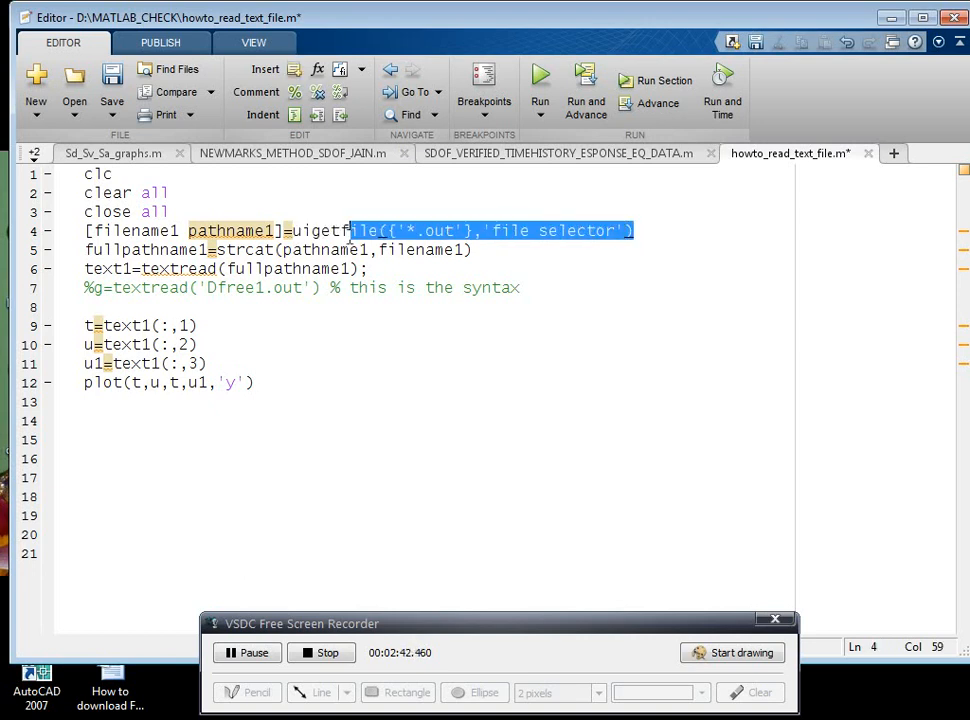
left_click(352, 368)
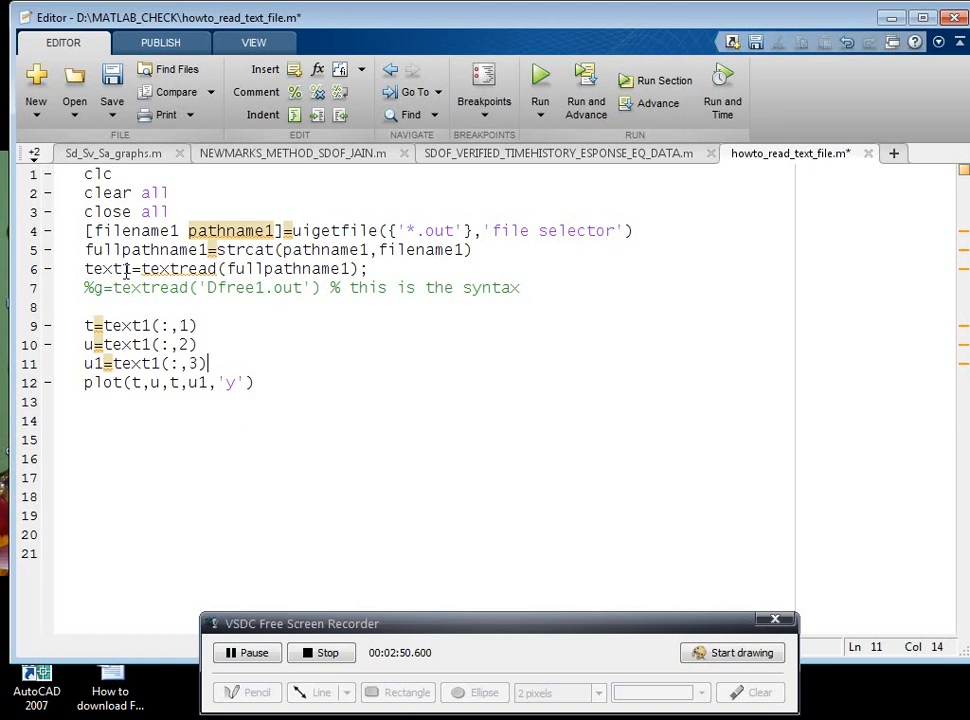
mouse_move(180, 268)
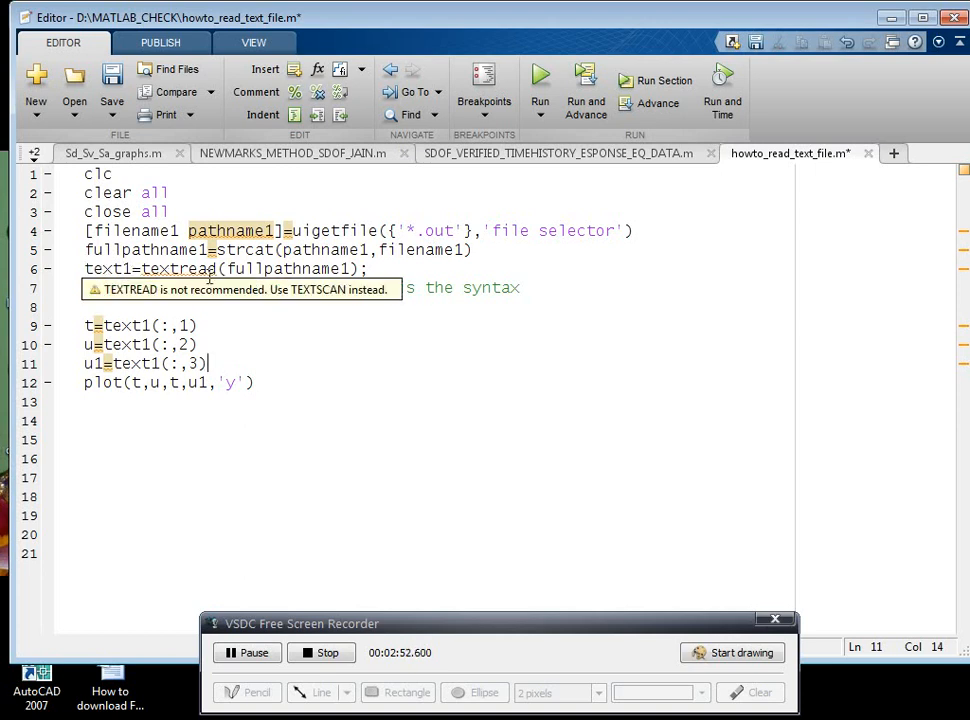
double_click(178, 268)
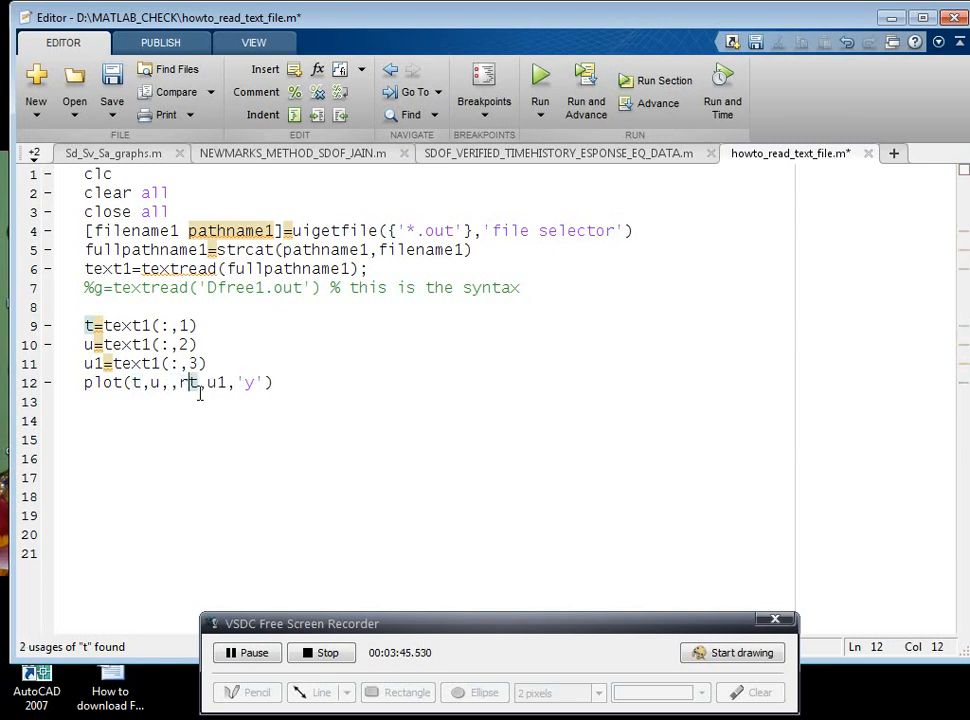
Make the plot draw u in red and u1 in black, then save and run the script.
type("r',")
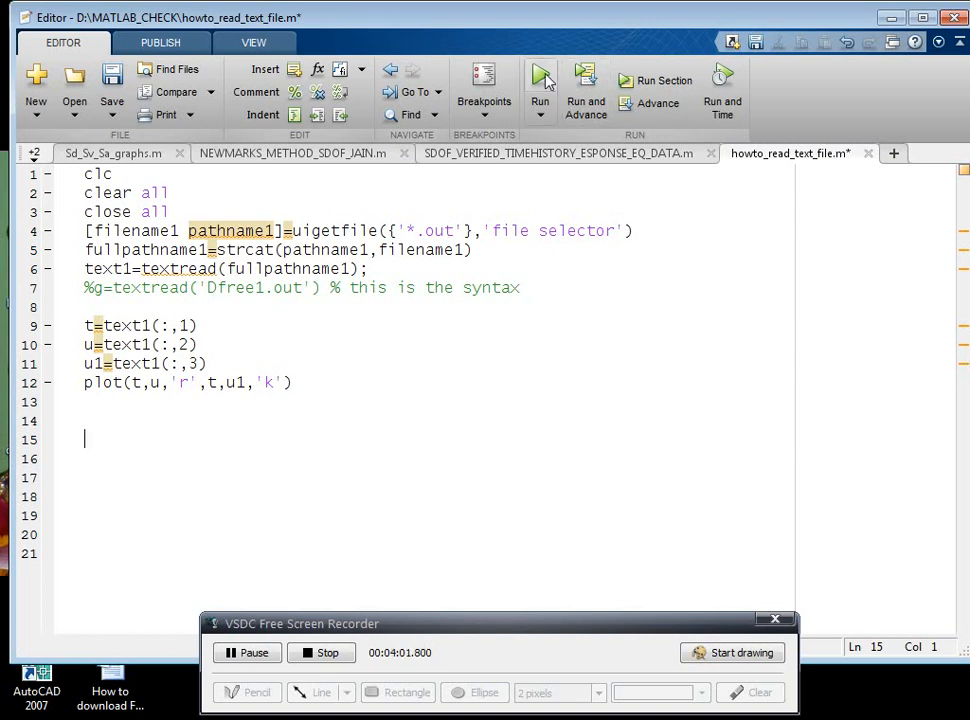
mouse_move(540, 76)
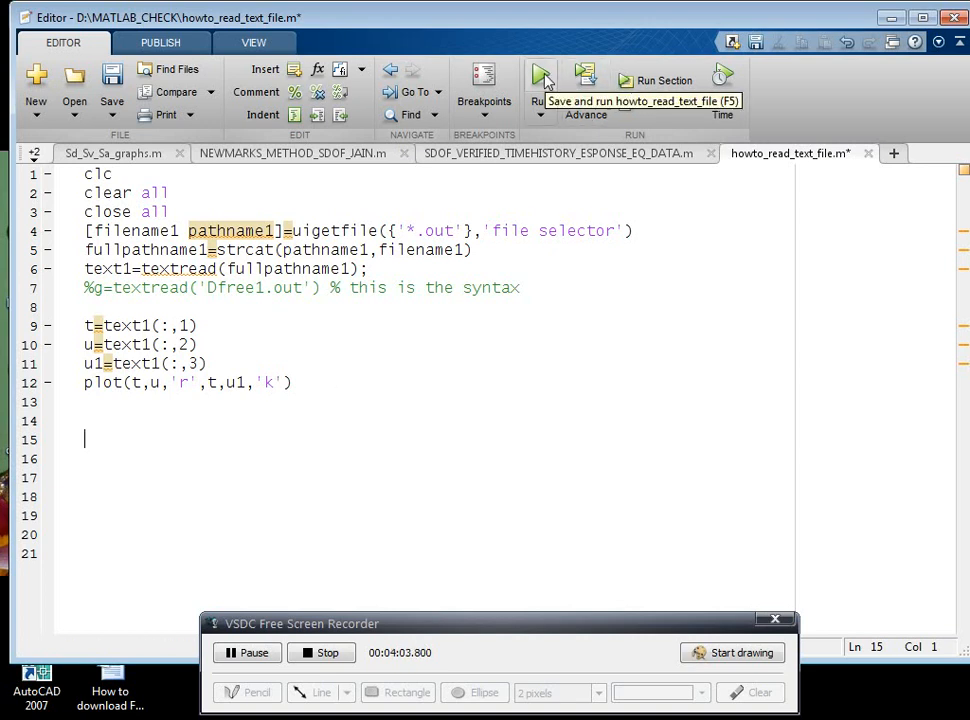
left_click(542, 78)
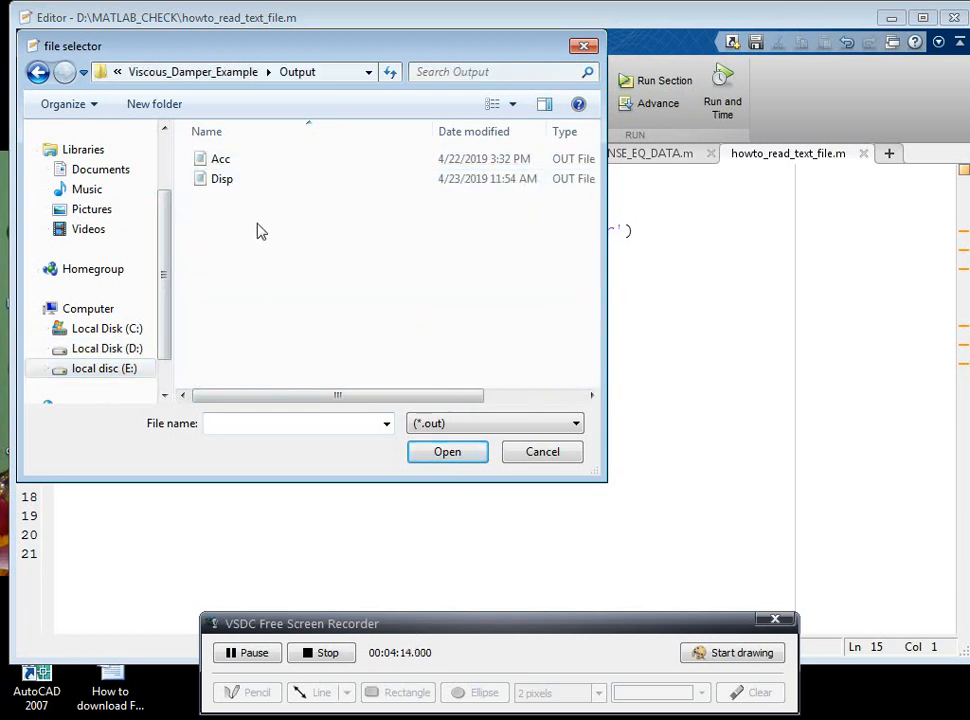
Choose the Disp output file so its data plots as red and black curves.
left_click(222, 180)
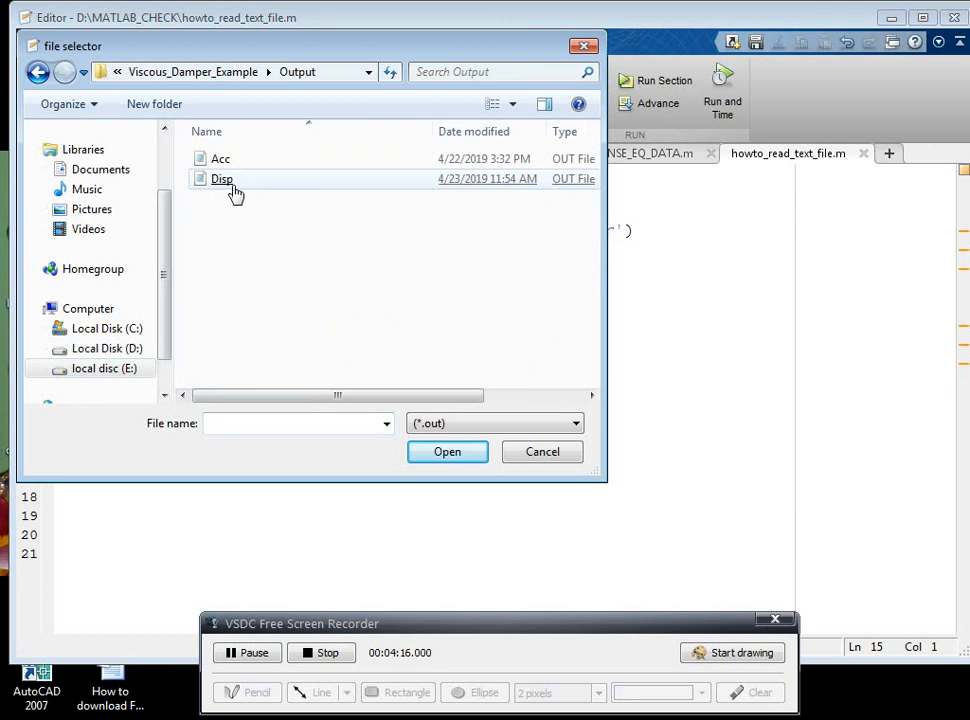
left_click(448, 452)
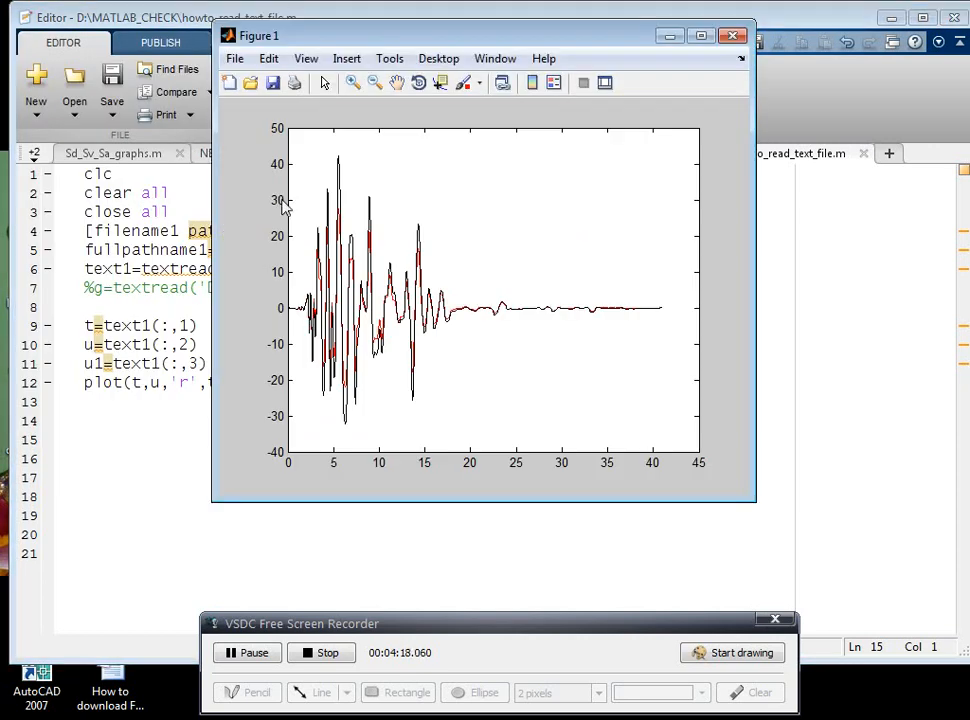
Maximize the Figure 1 window to examine the red and black curves.
left_click(700, 36)
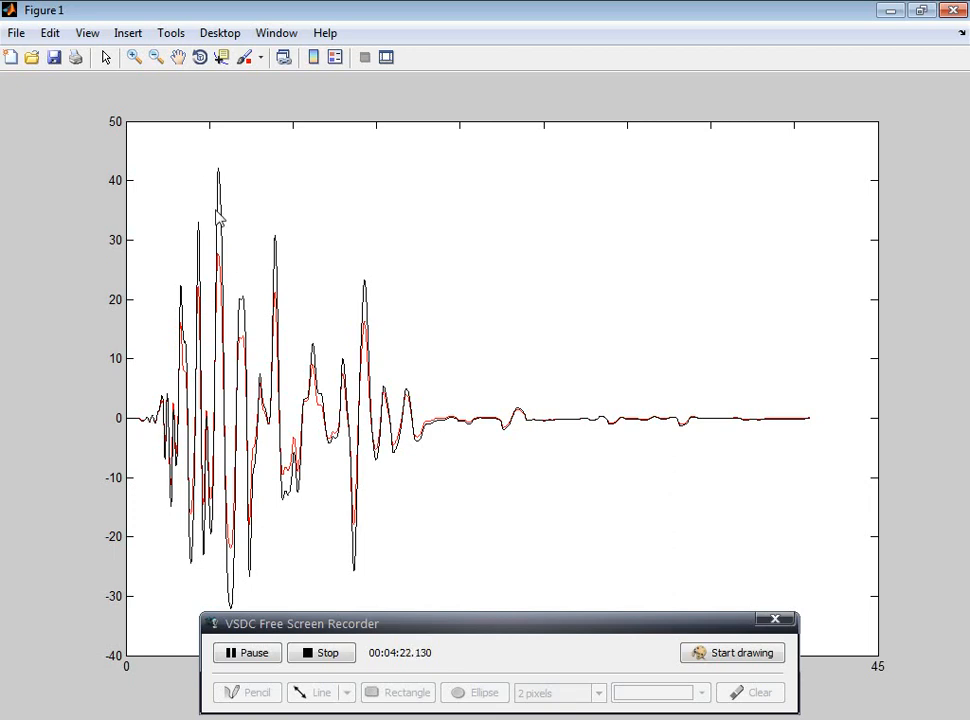
mouse_move(332, 428)
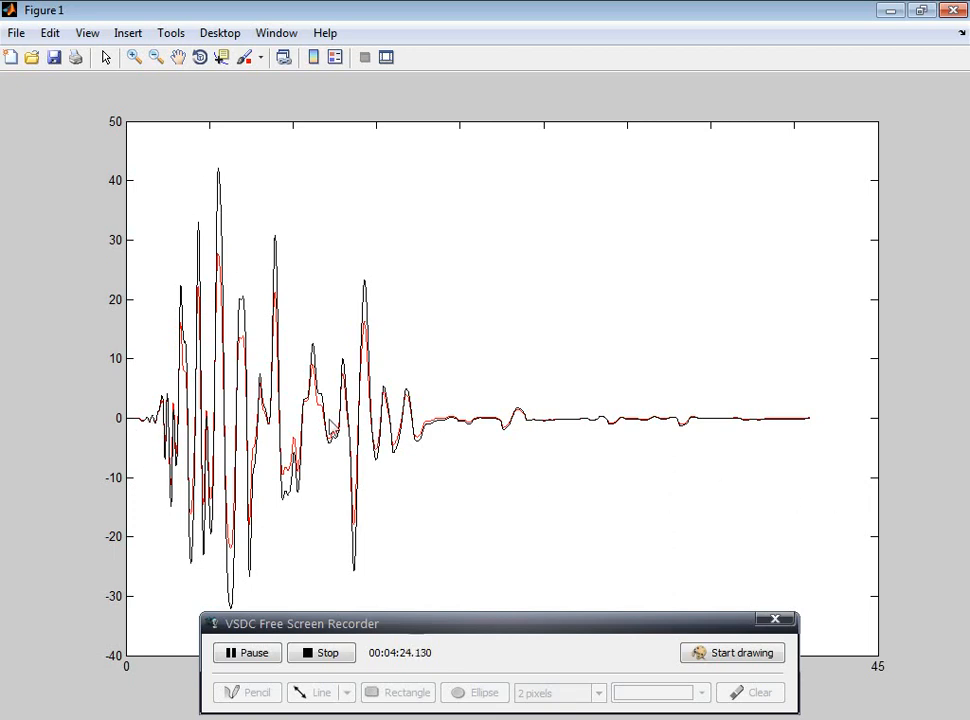
mouse_move(136, 424)
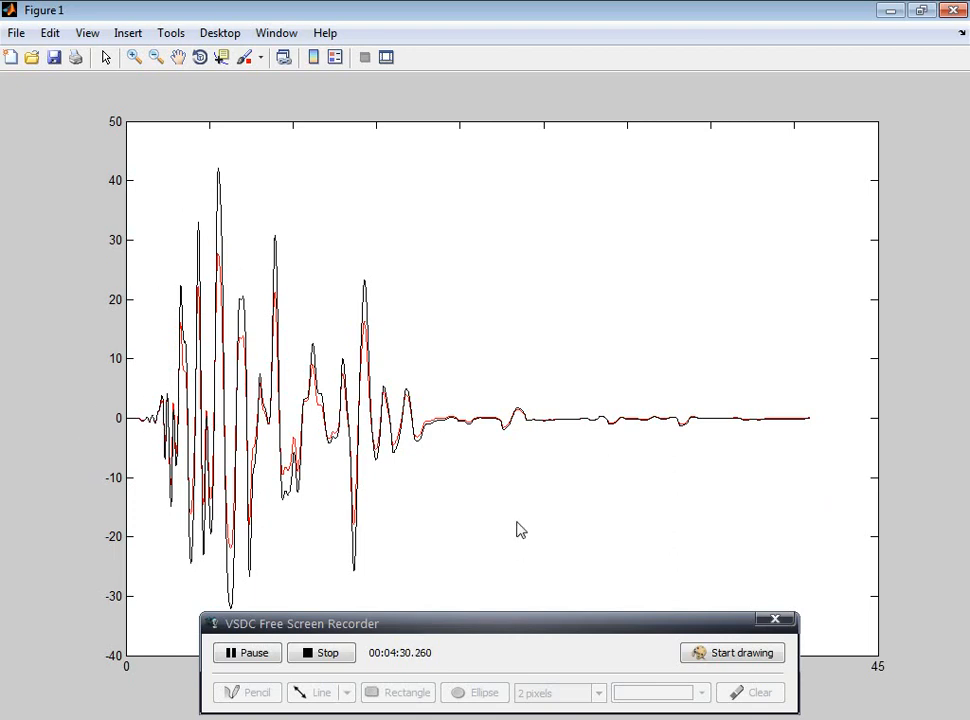
mouse_move(560, 404)
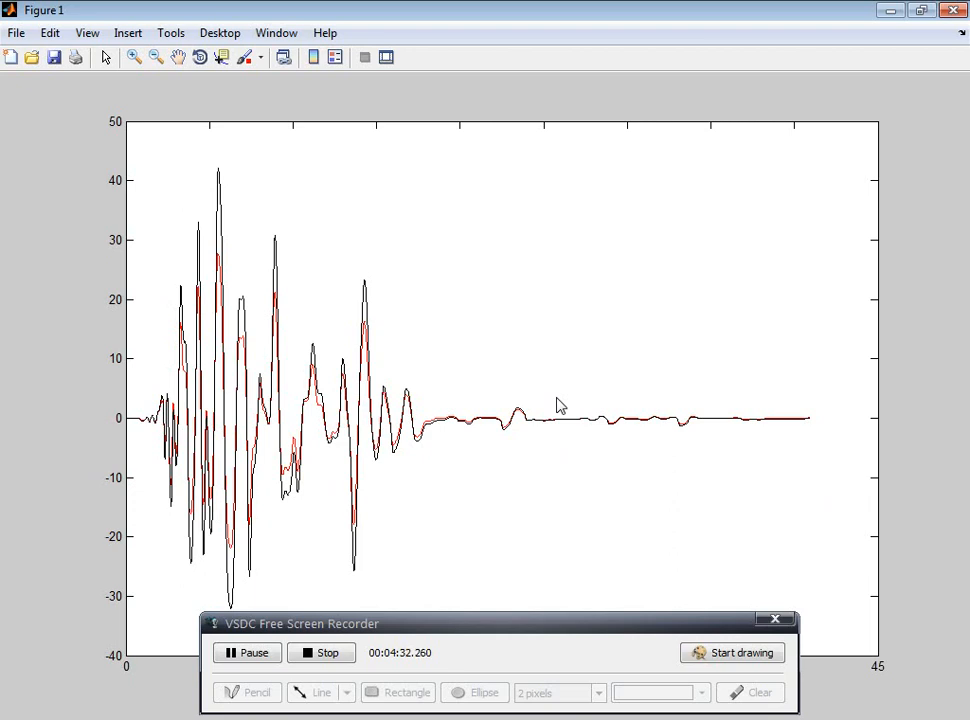